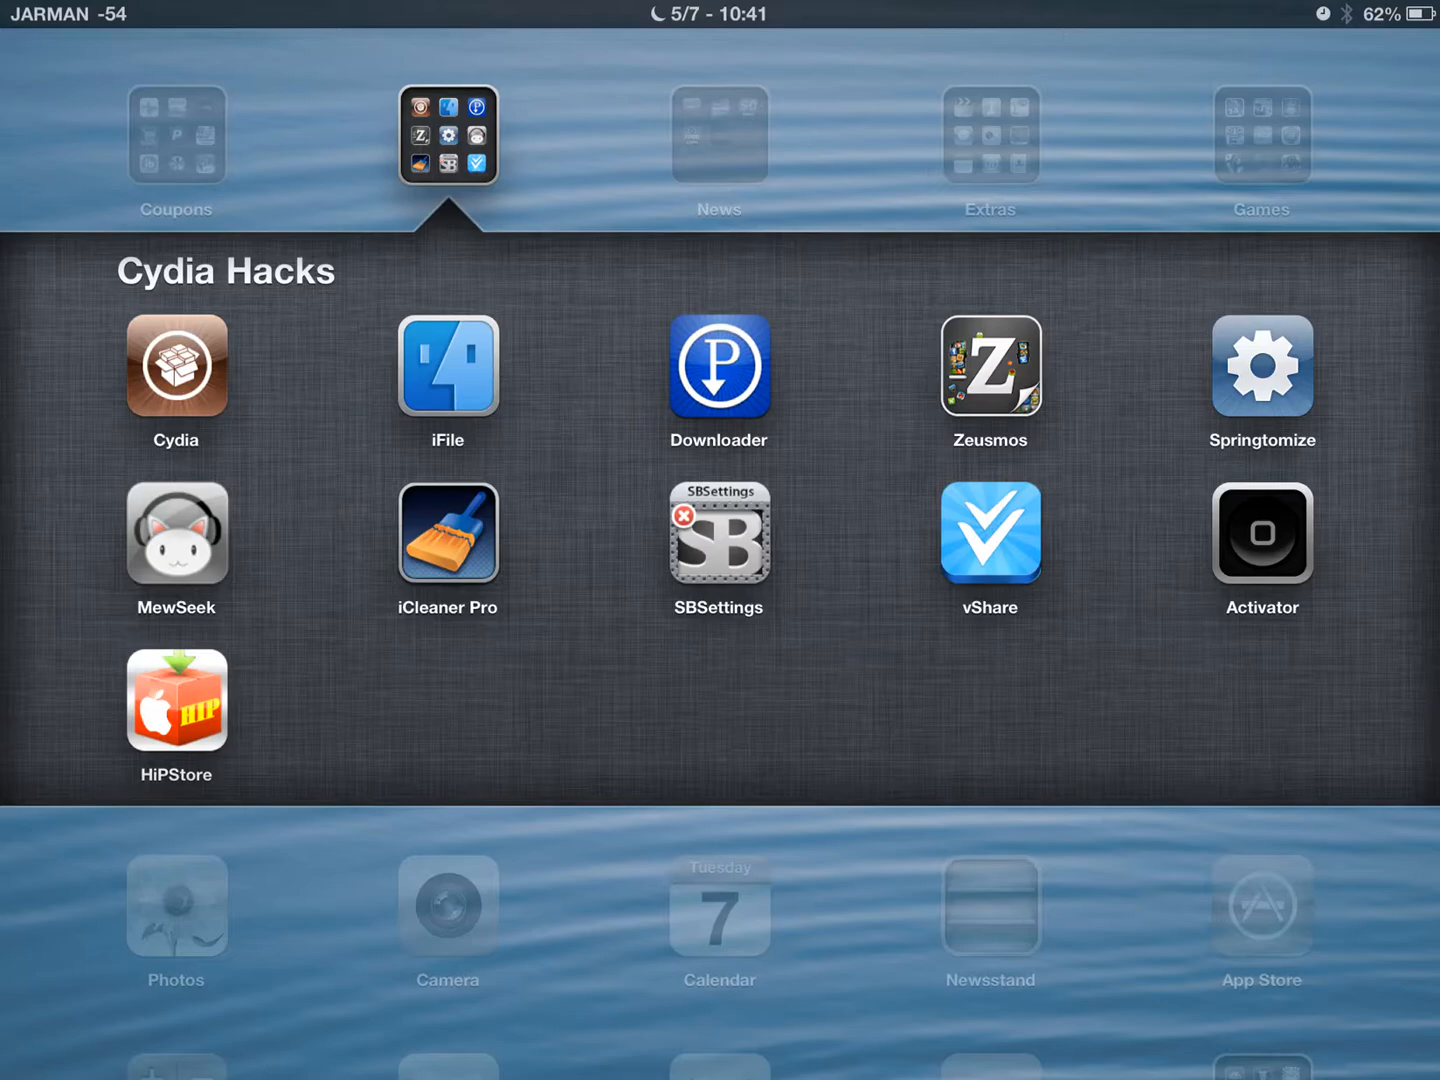
- Launch Cydia from the Cydia Hacks folder
left_click(719, 532)
type("Ifile")
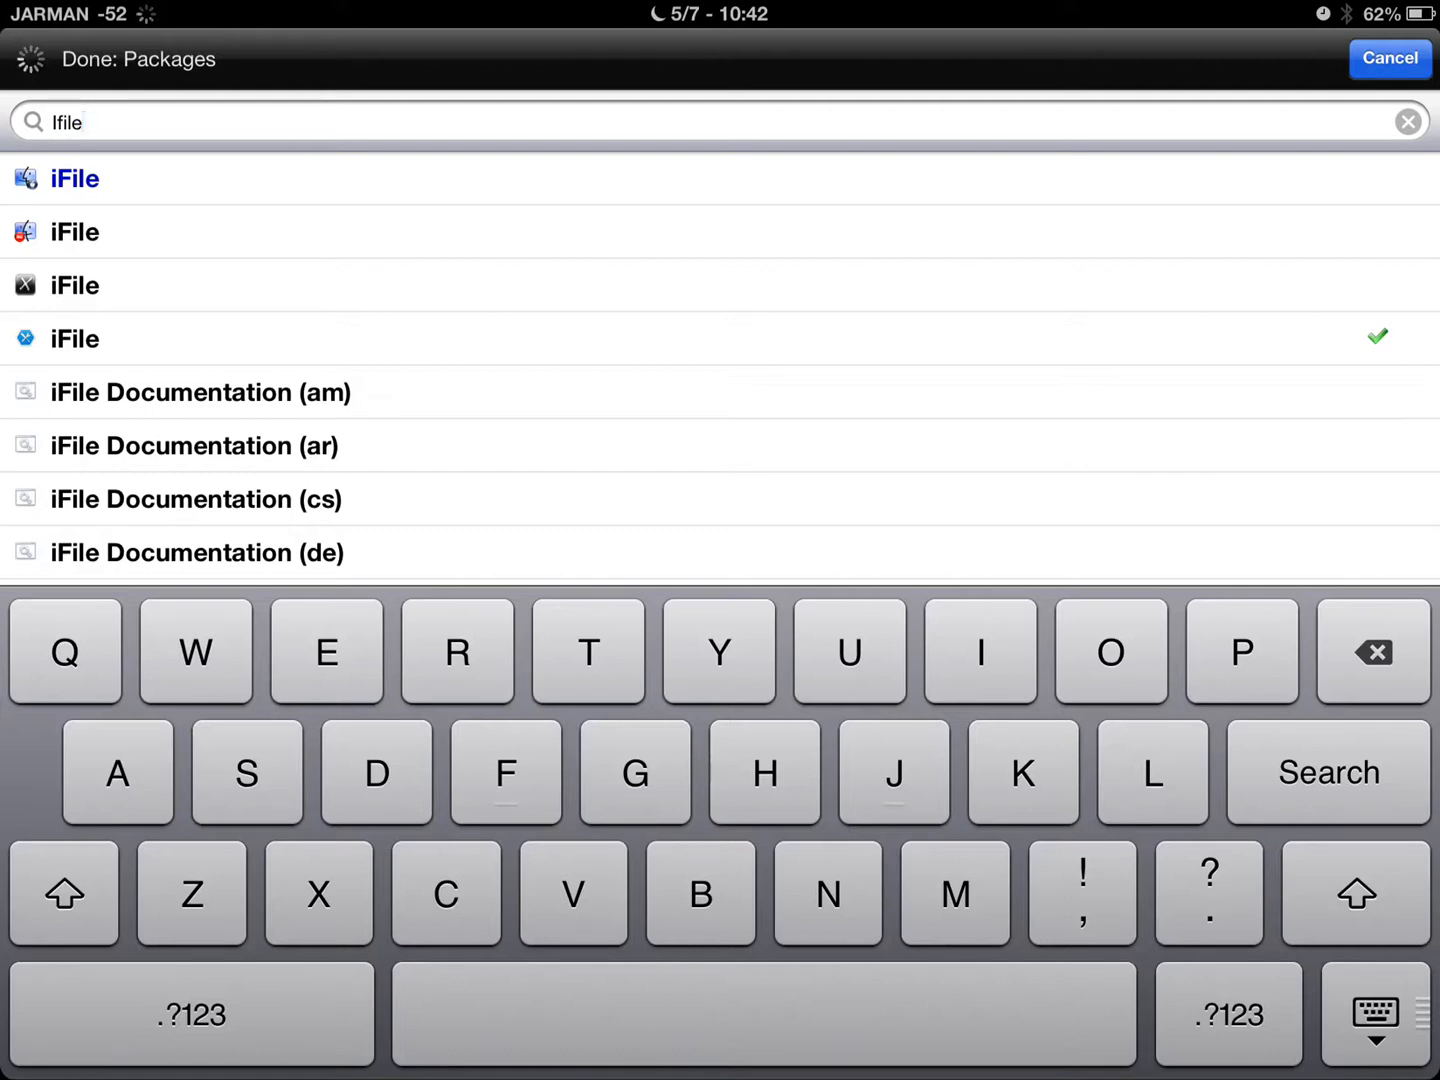
- Open the top iFile search result and scroll through its Details page
left_click(74, 178)
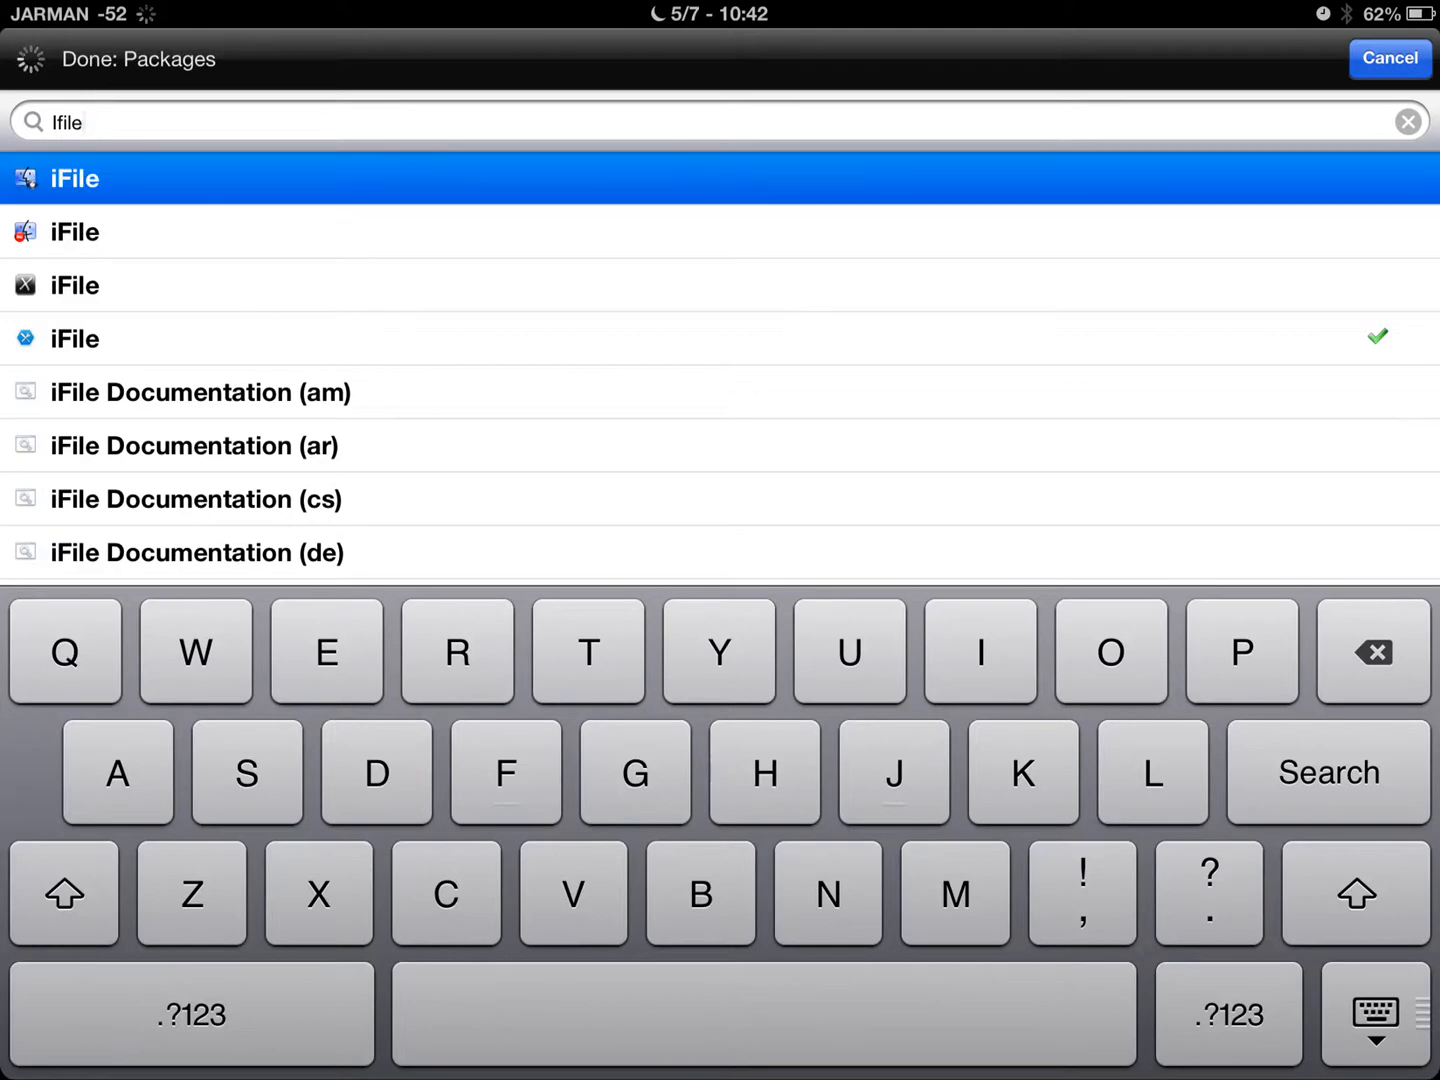
left_click(73, 178)
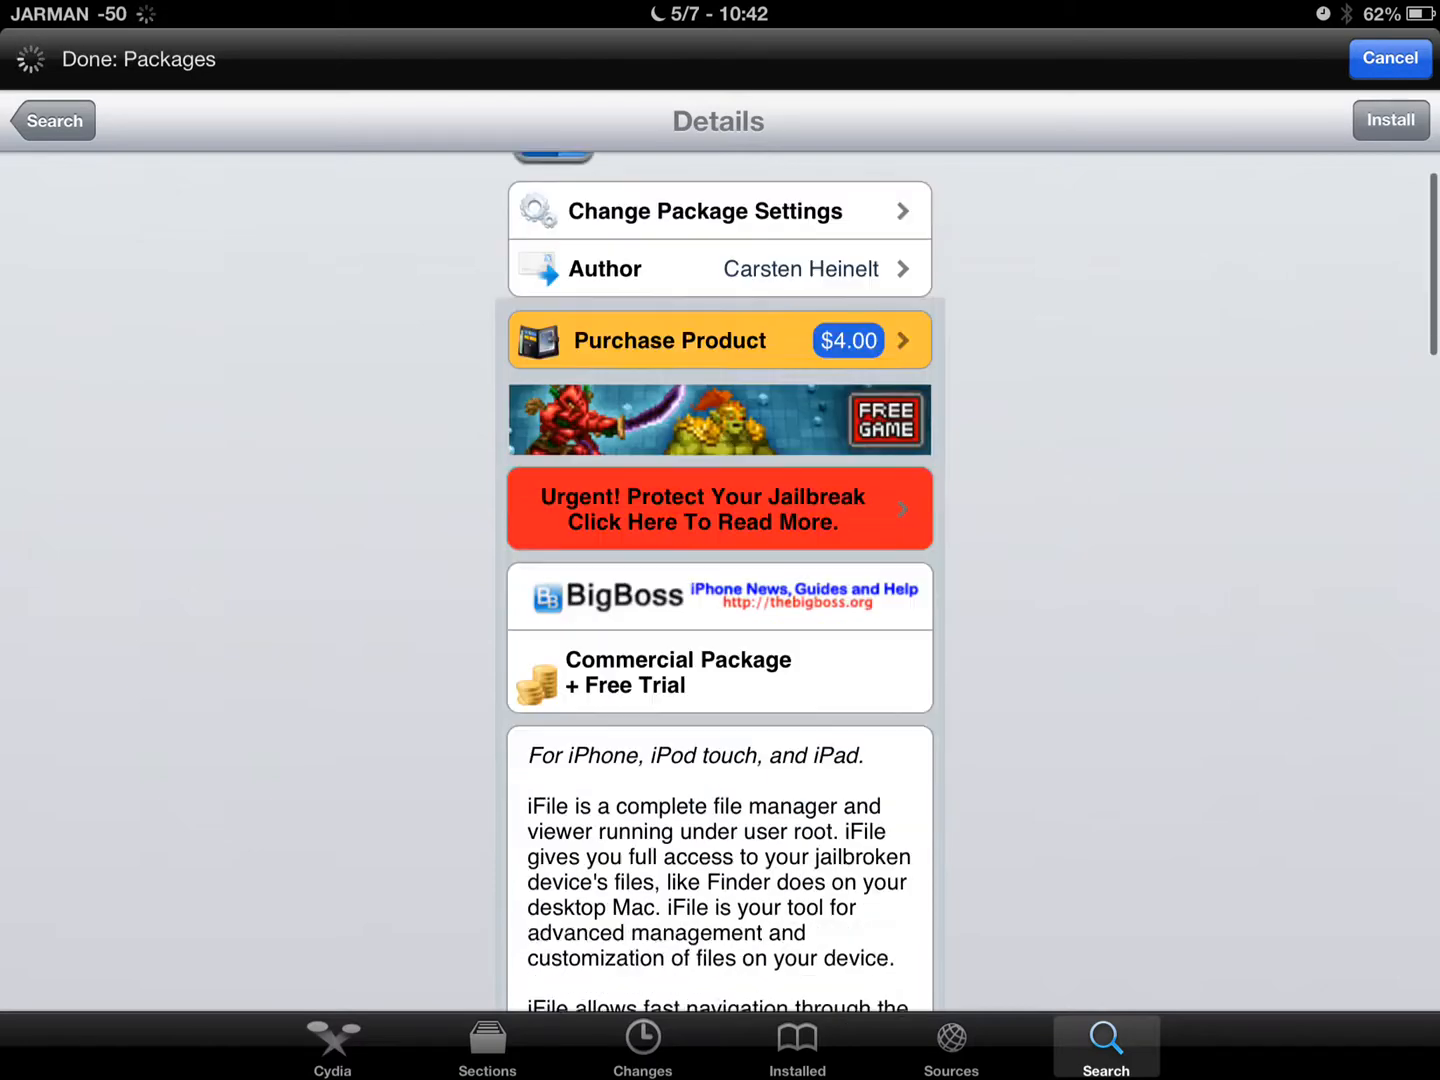
scroll("down", 3)
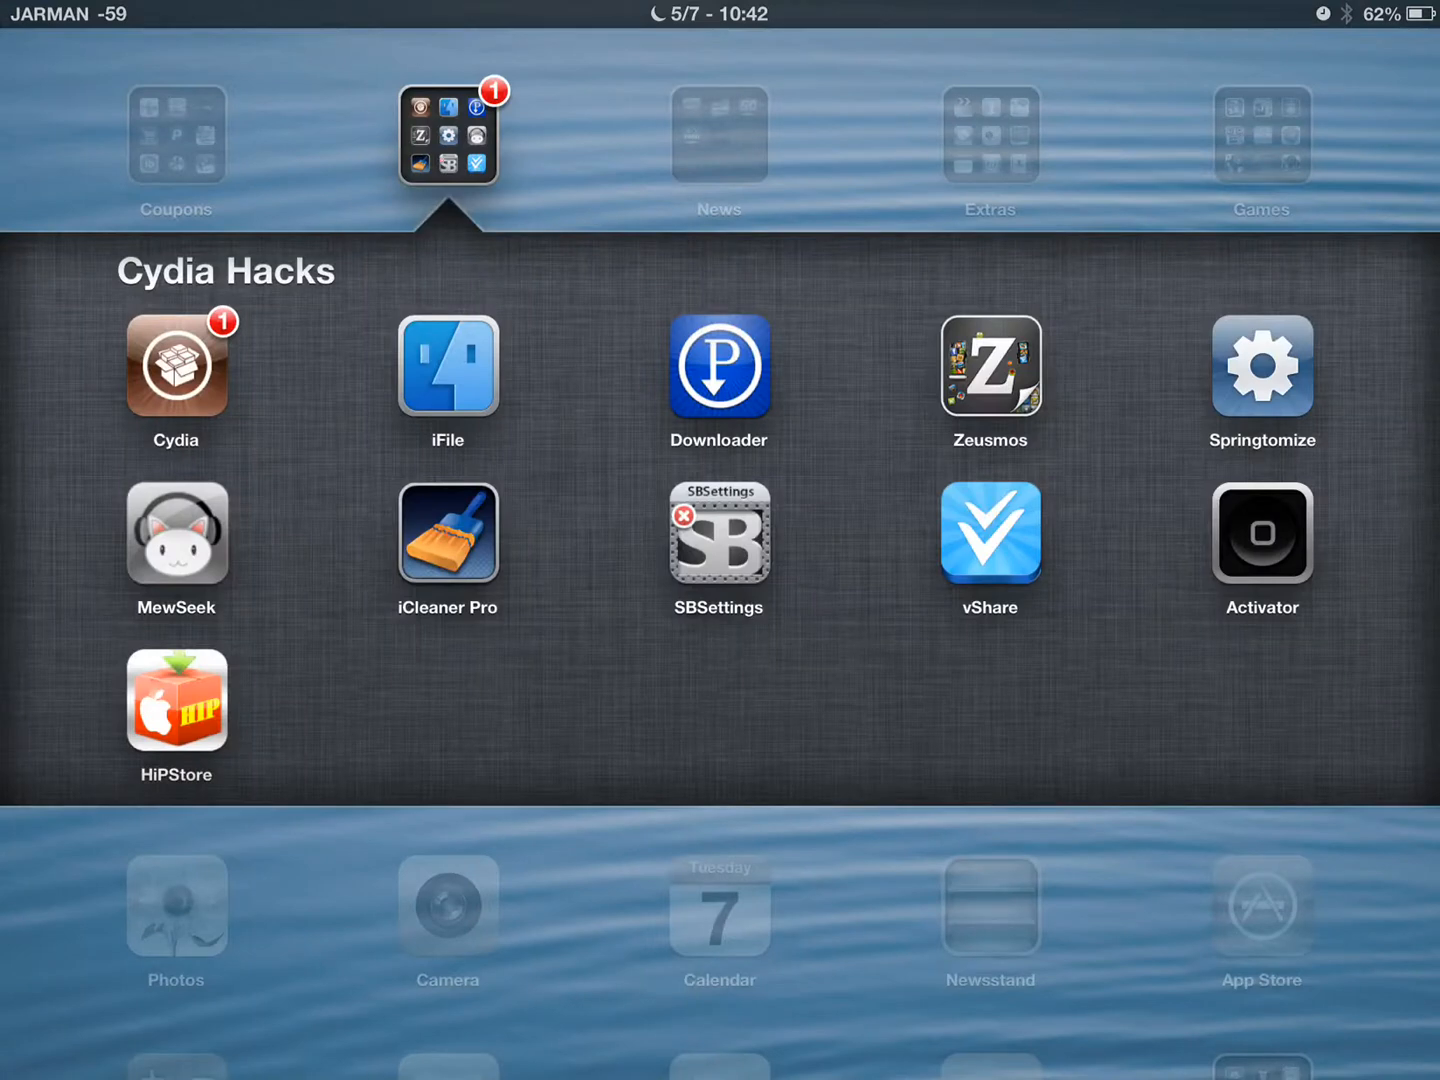
- Launch iFile and navigate from /var/mobile into the Media folder
left_click(447, 363)
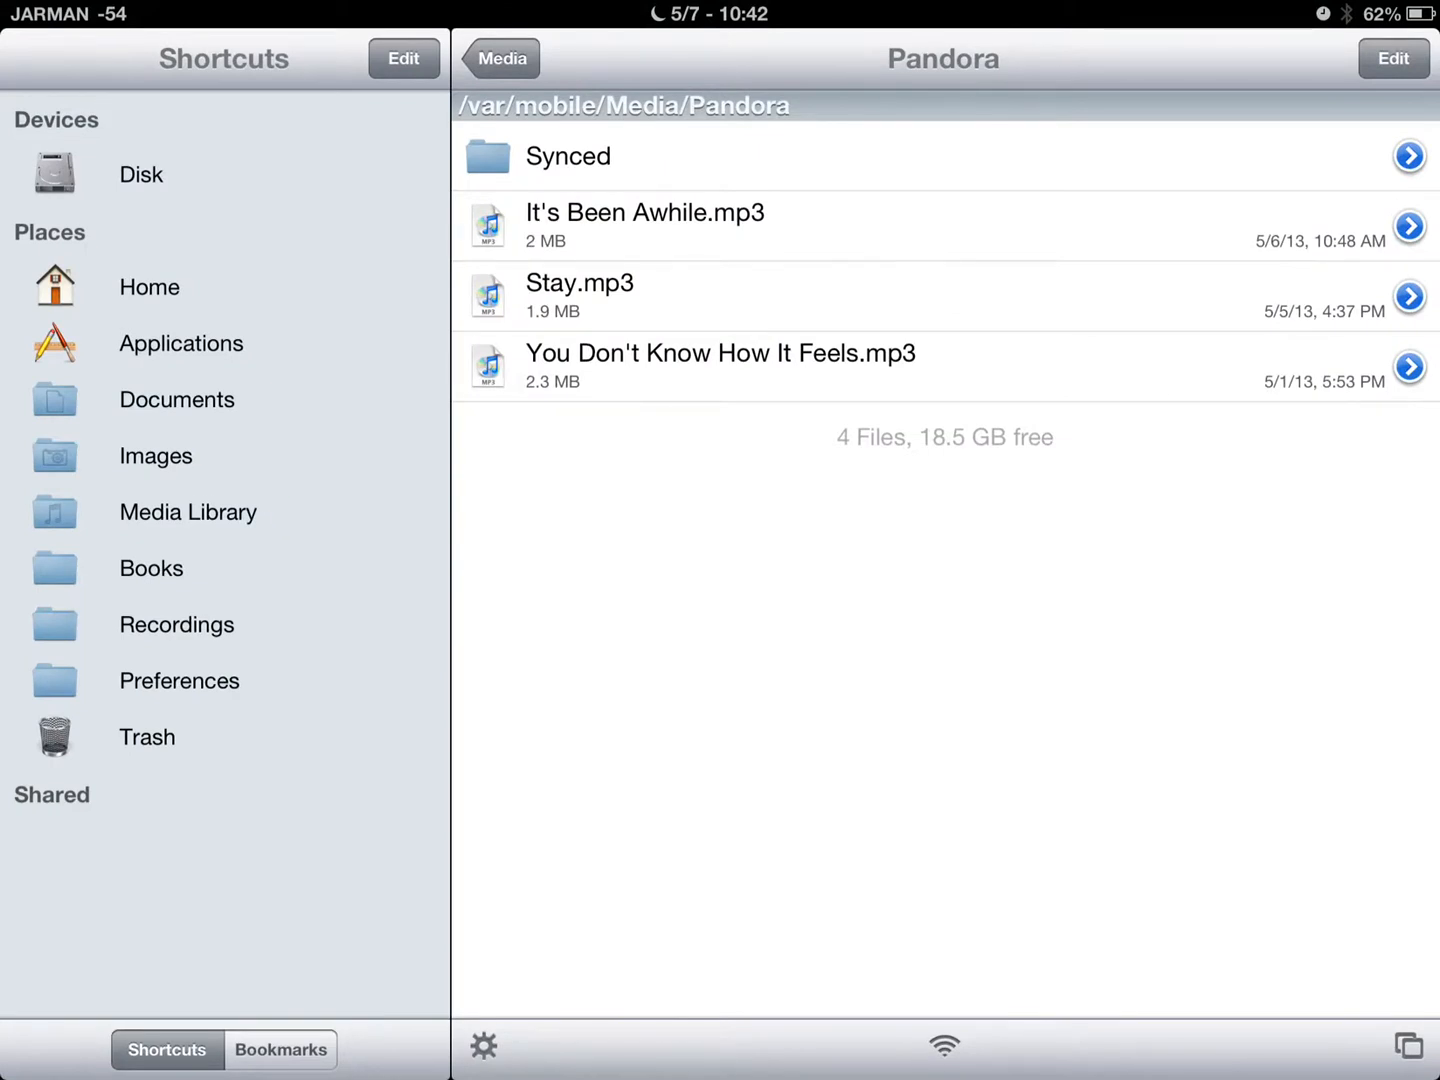
left_click(499, 58)
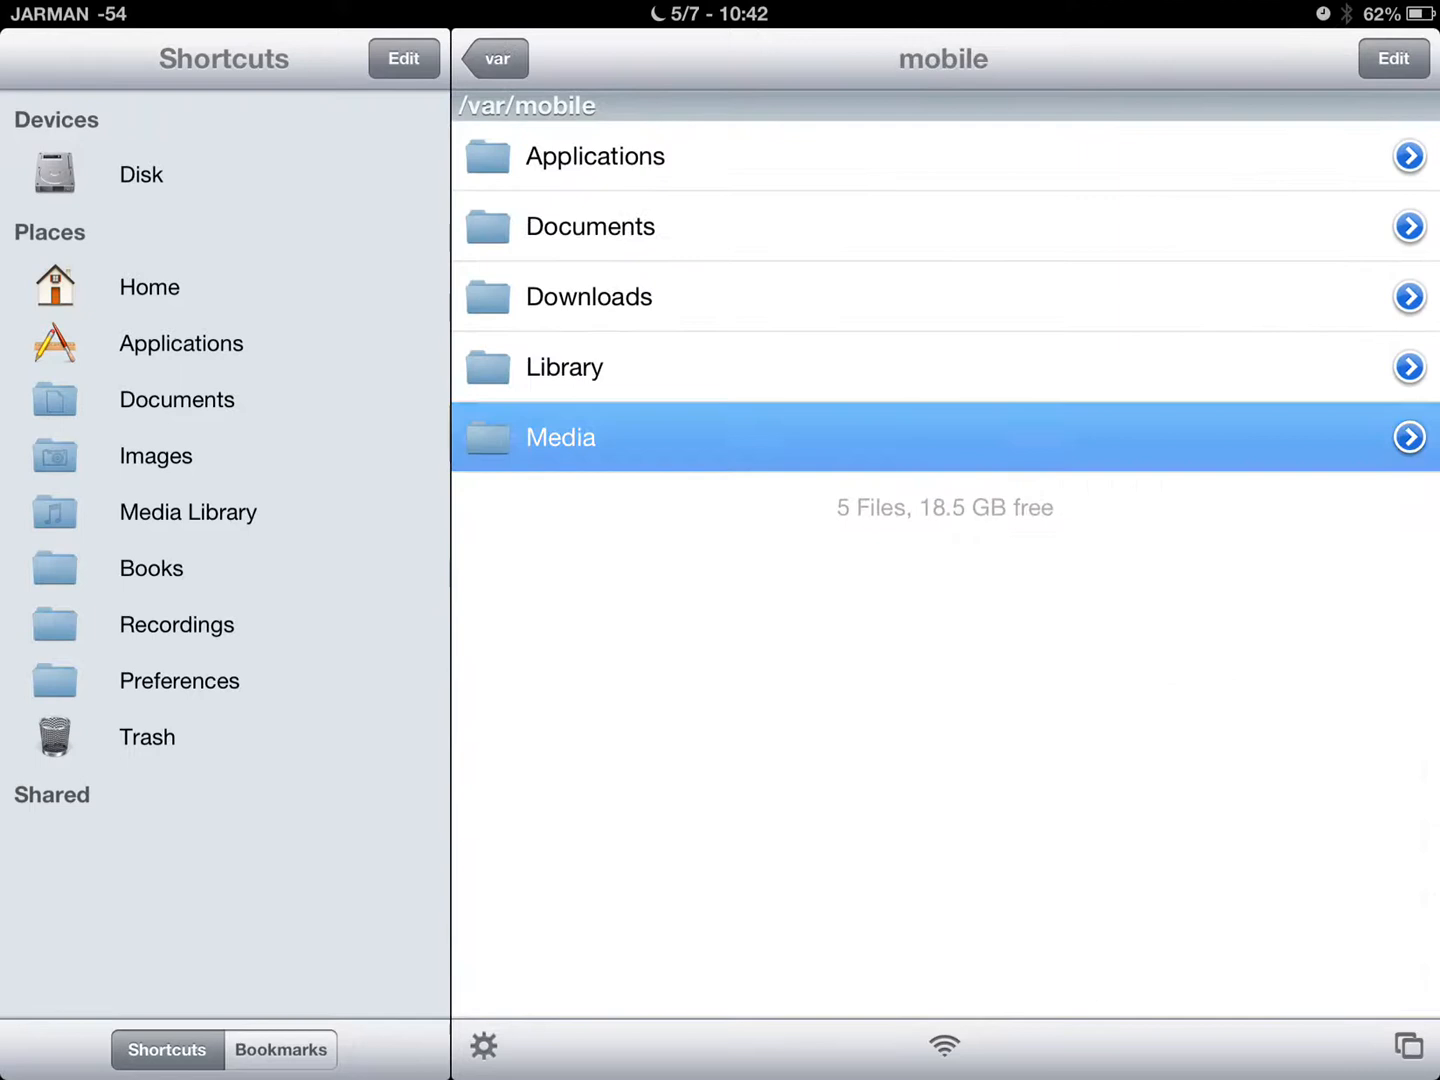
left_click(492, 58)
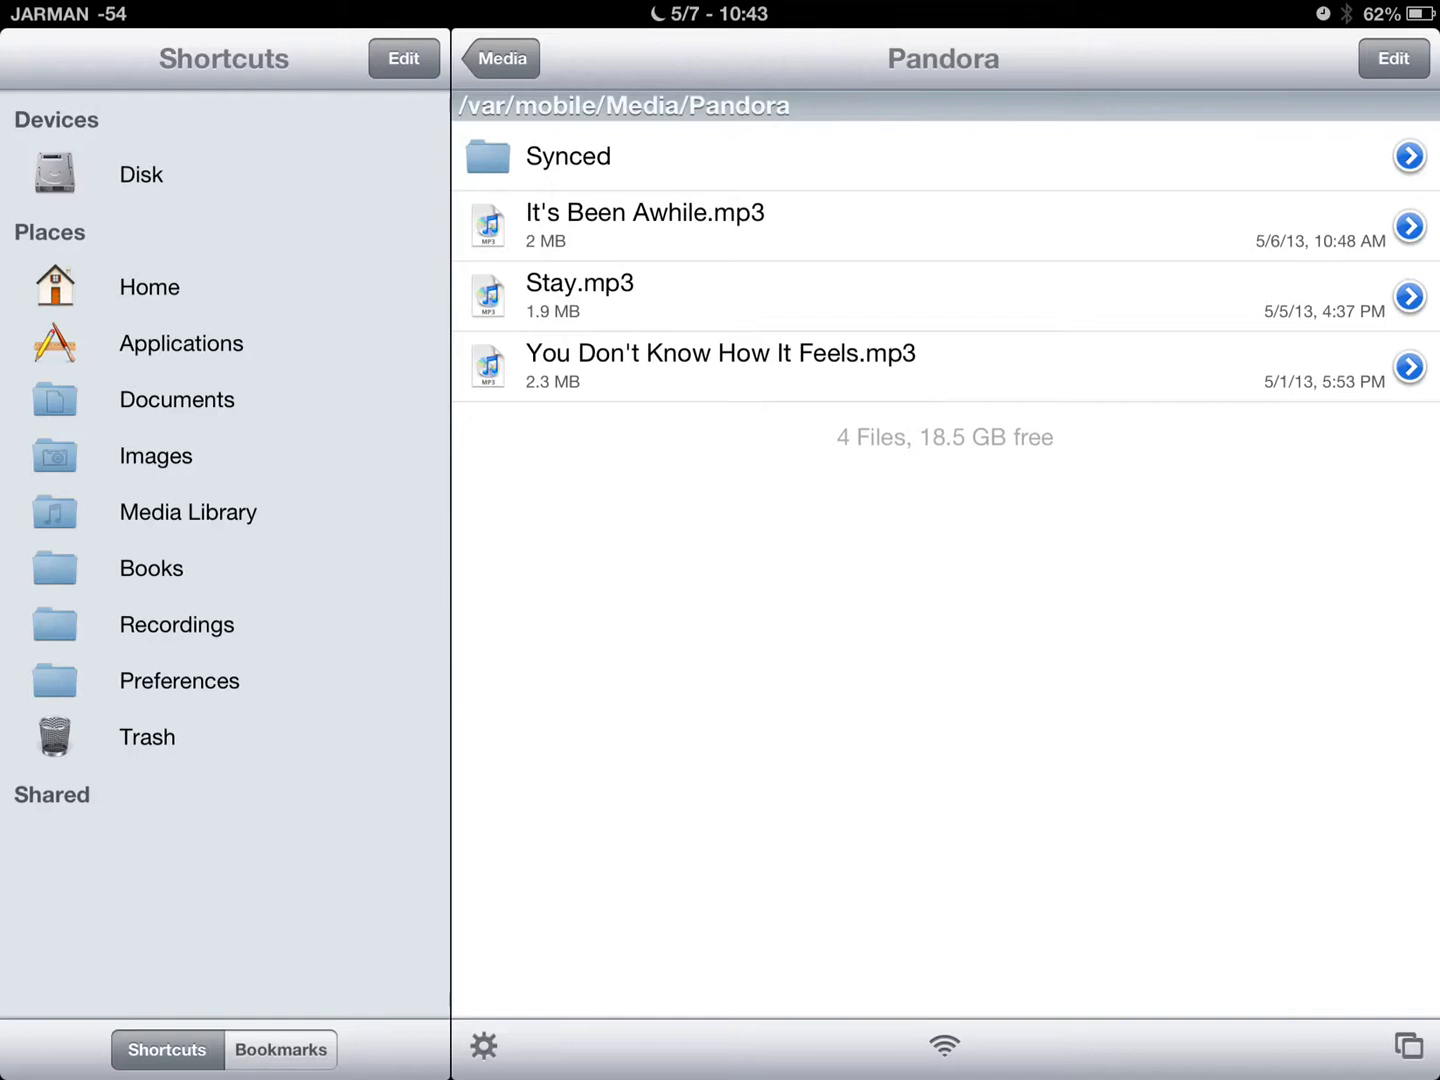
- Open the Pandora bookmark and play You Don't Know How It Feels.mp3
left_click(281, 1049)
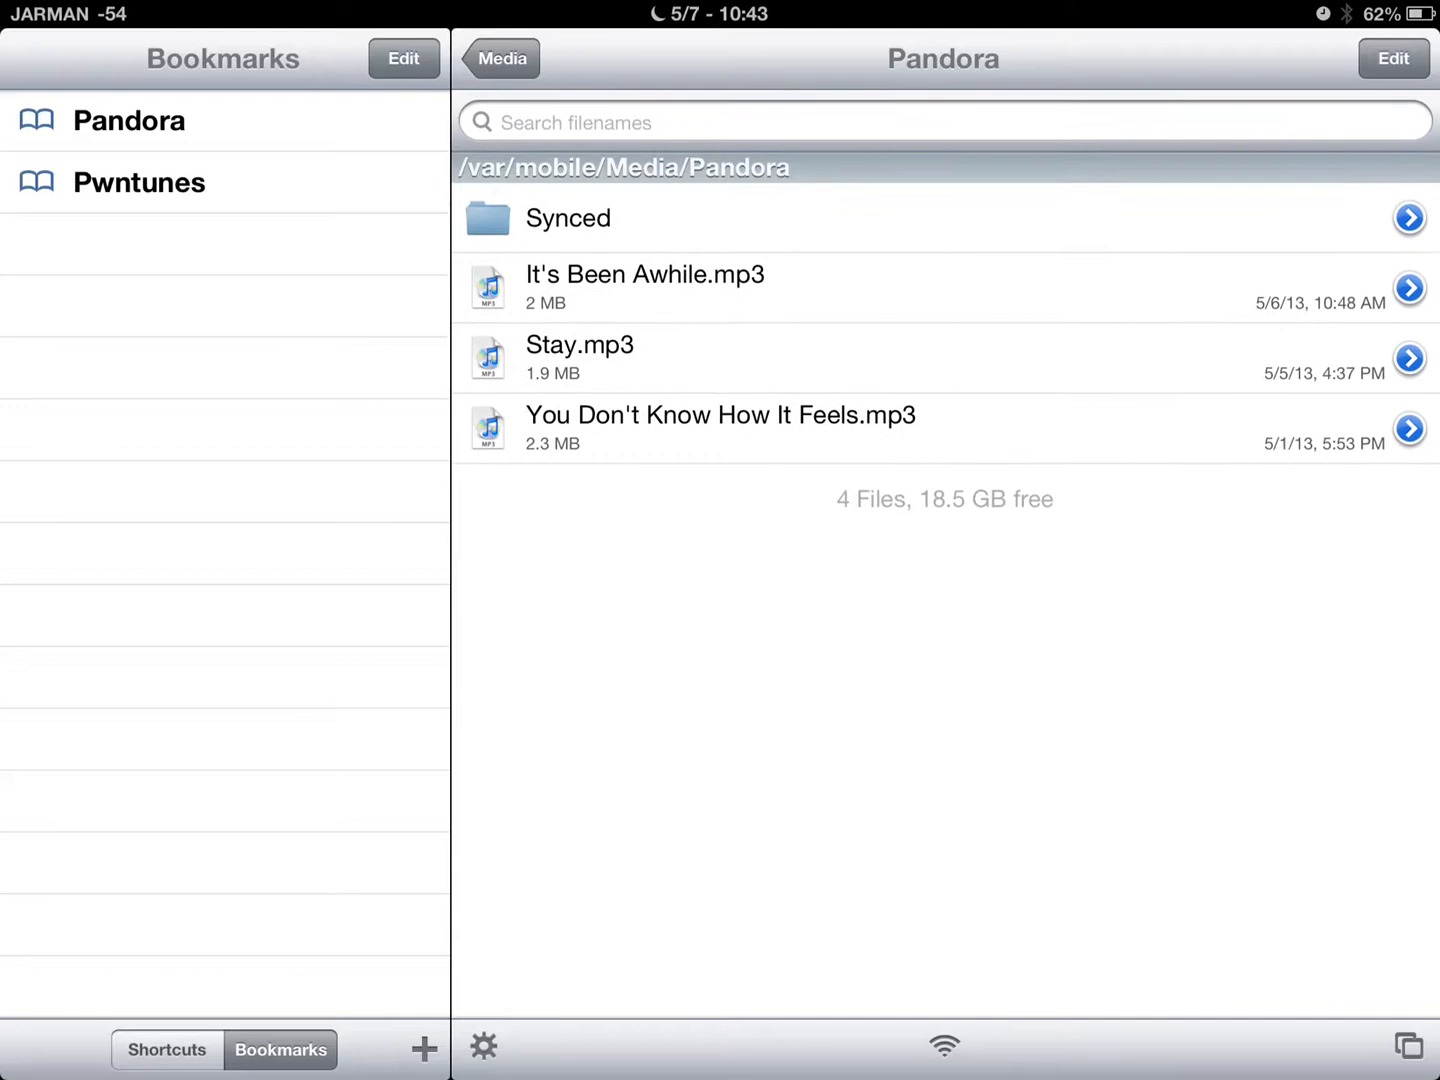
left_click(1408, 429)
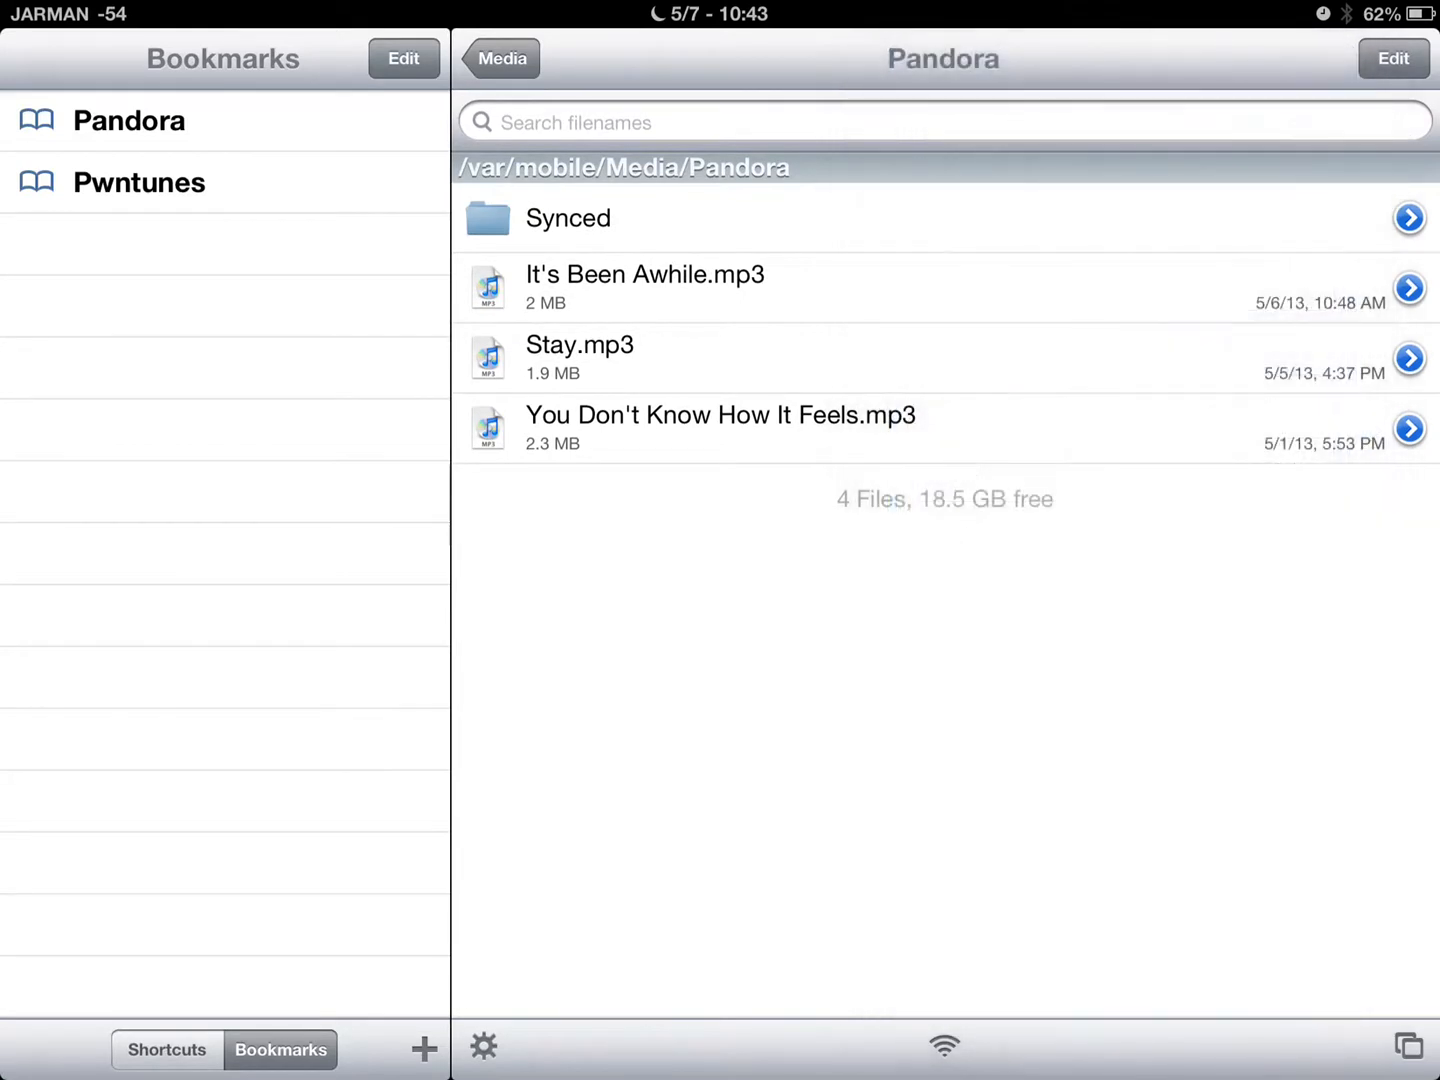
left_click(720, 415)
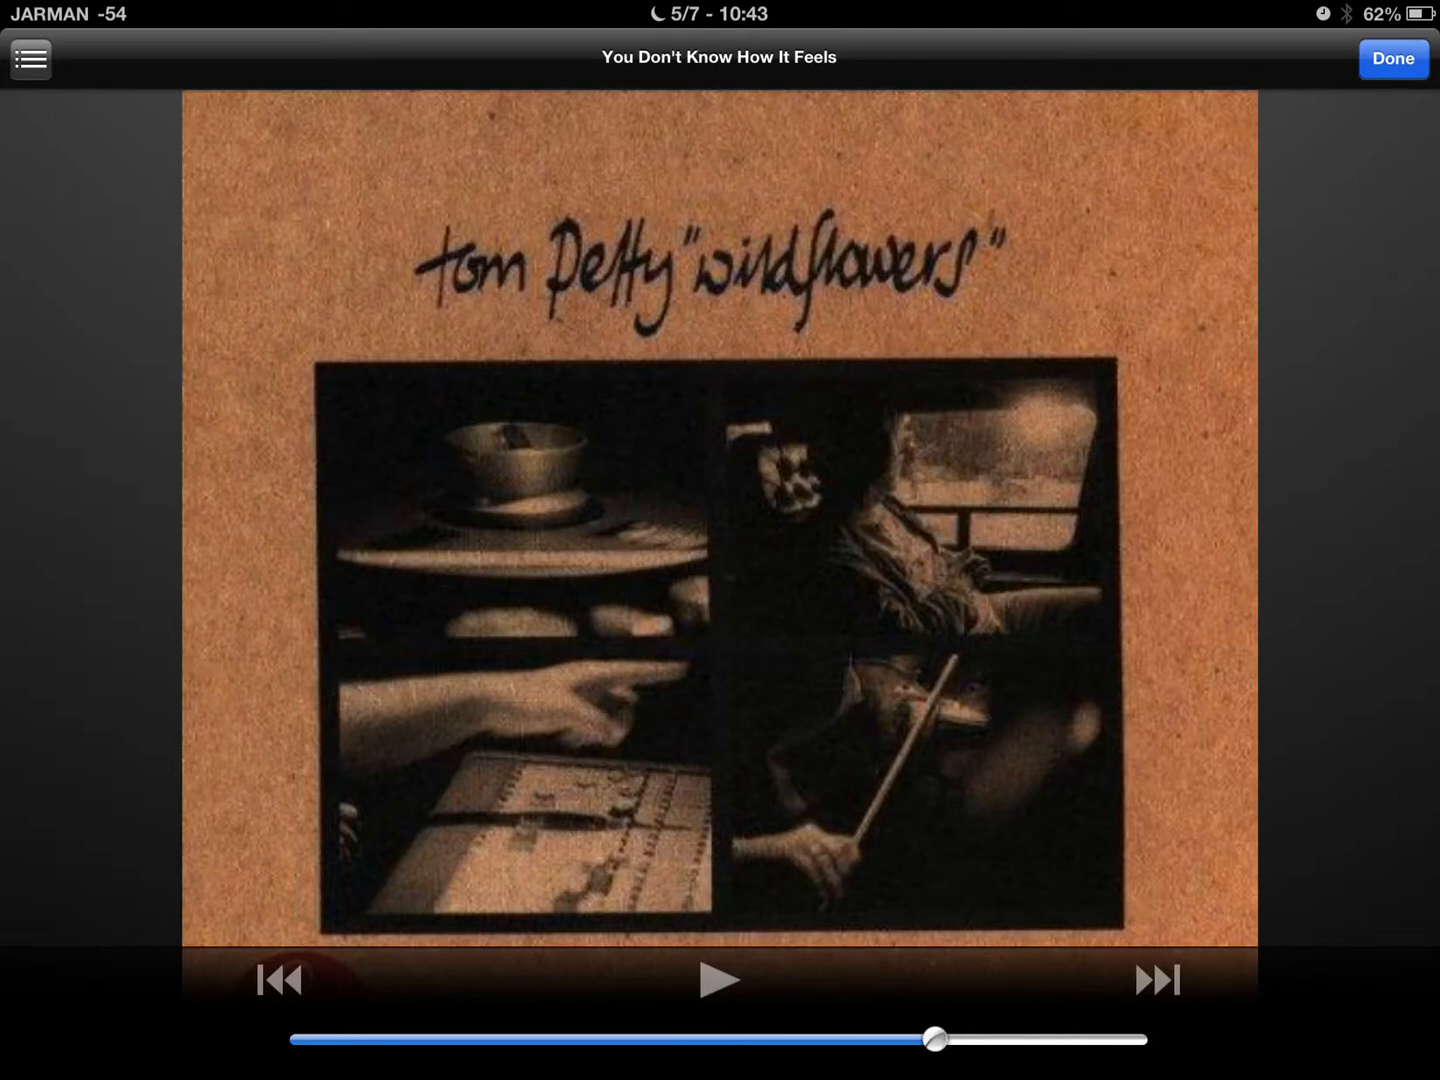
- Close the song player and scroll through the My Music MP3 list
left_click(1392, 58)
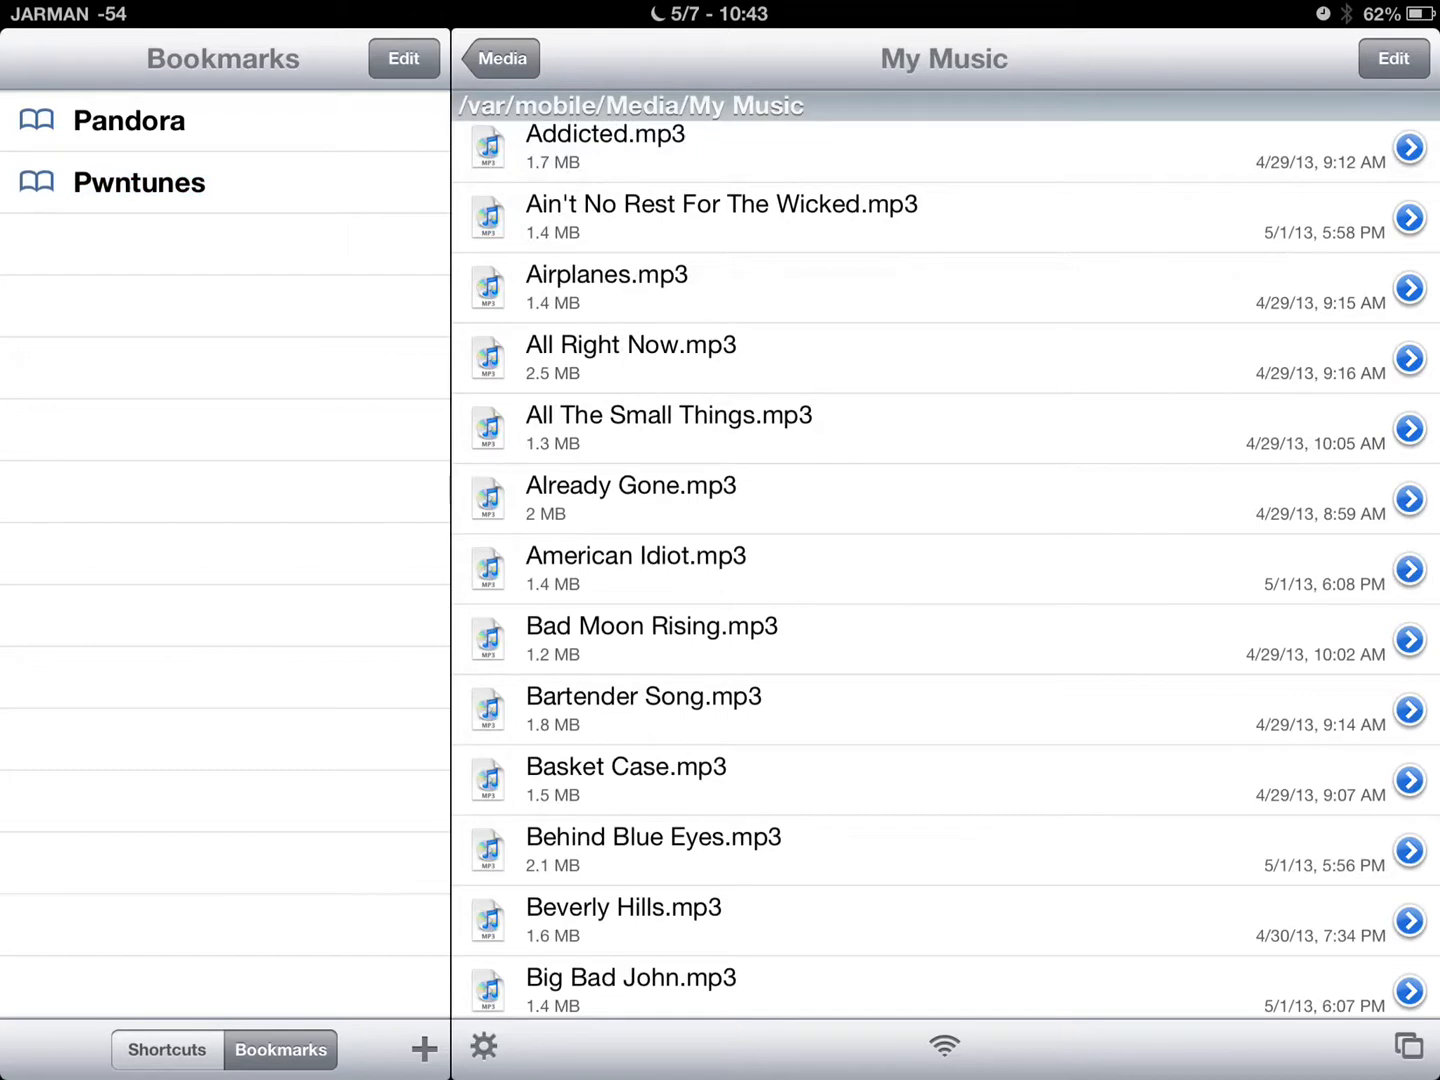
scroll("down", 3)
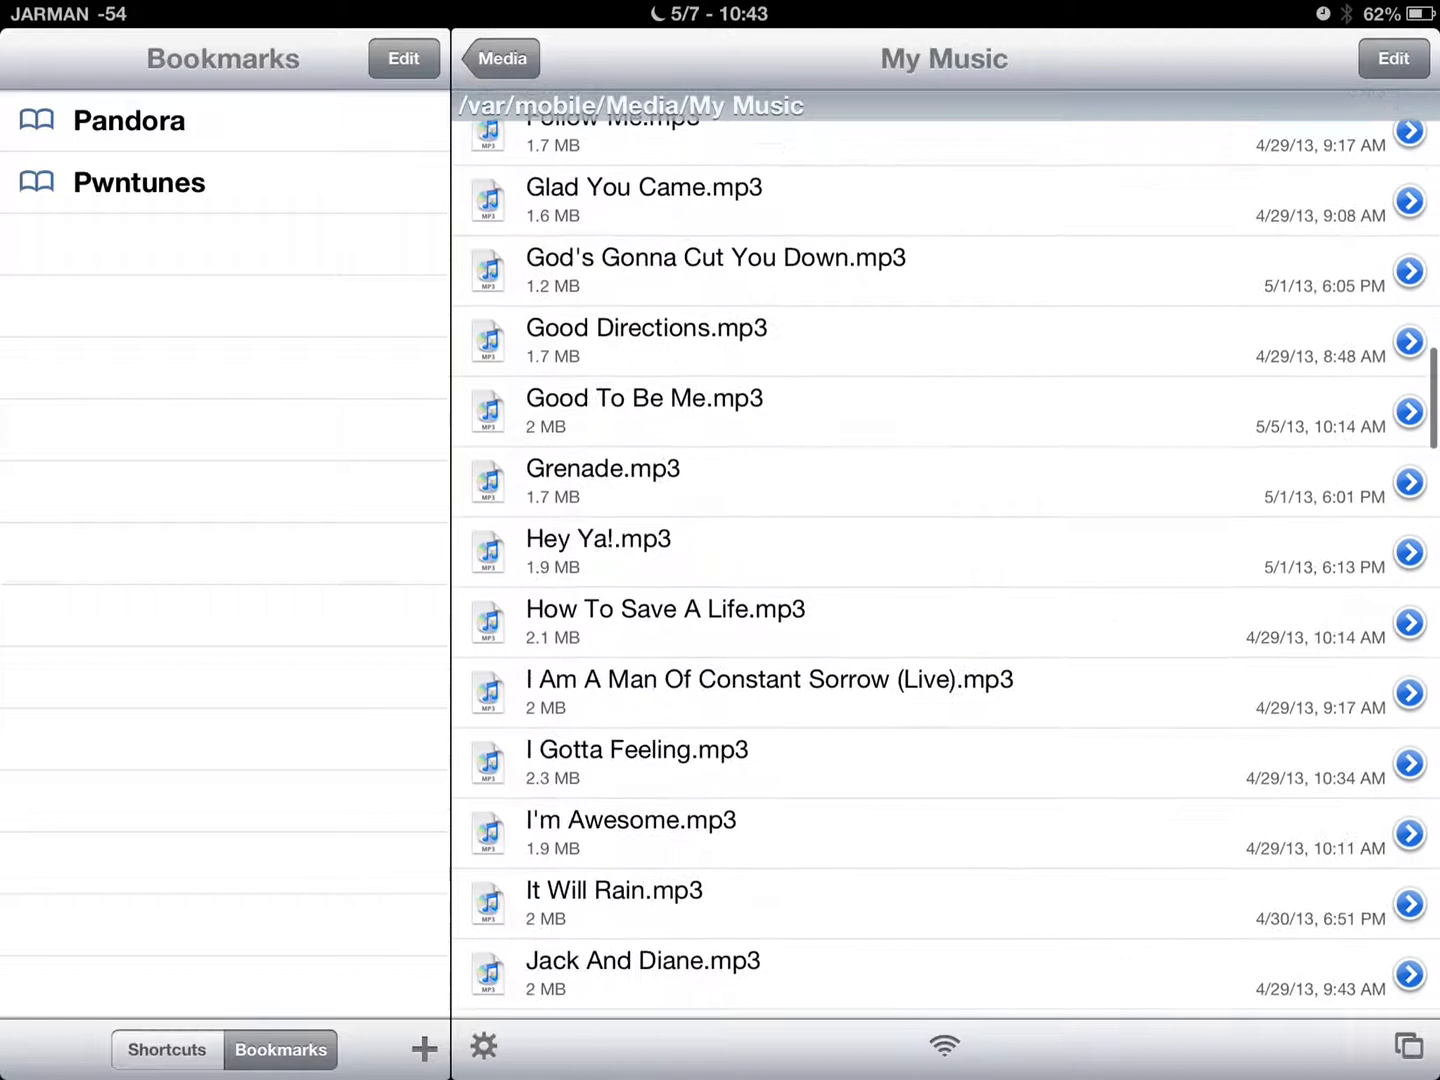